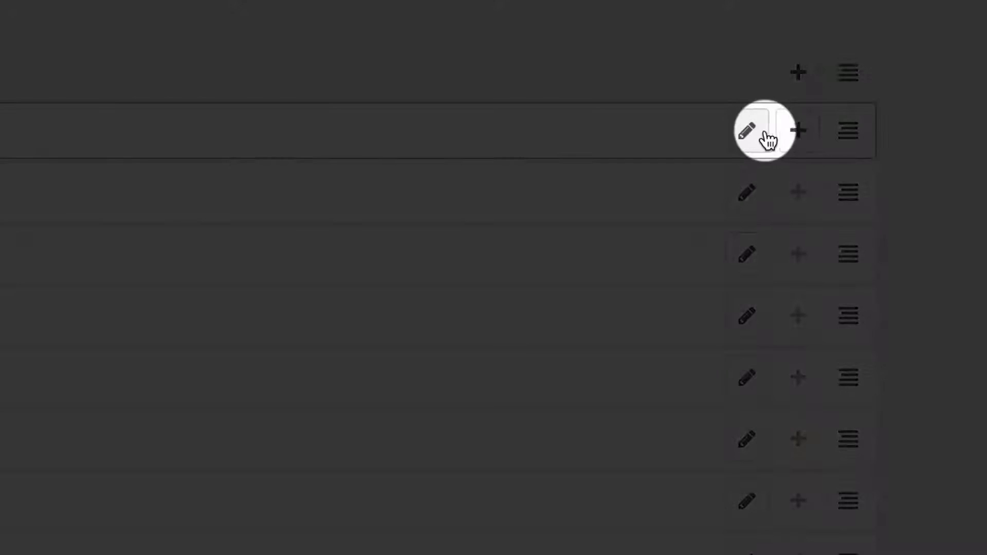
Edit the text-center Style plugin and show its Advanced Settings (tag type, additional classes)
{"action": "left_click", "coordinate": [746, 131]}
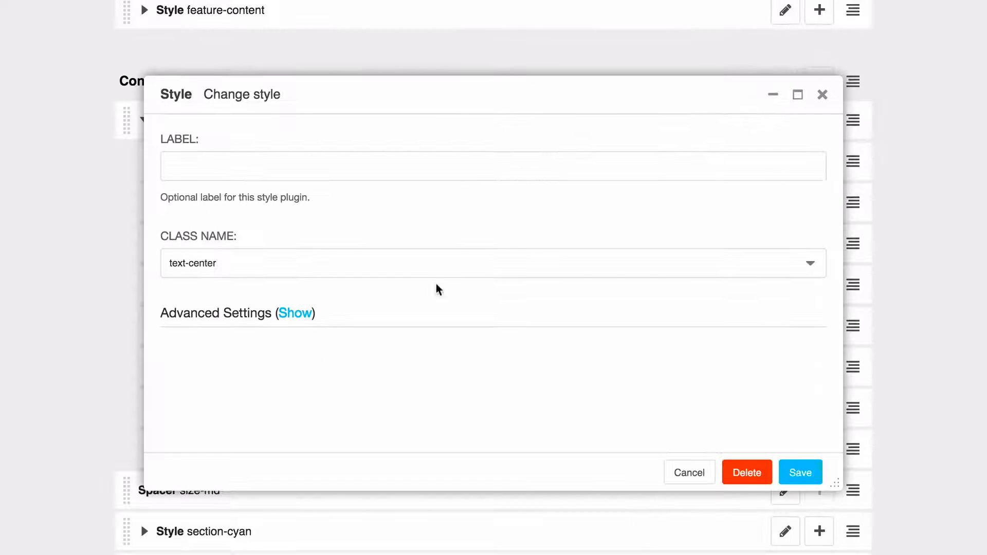
{"action": "left_click", "coordinate": [295, 313]}
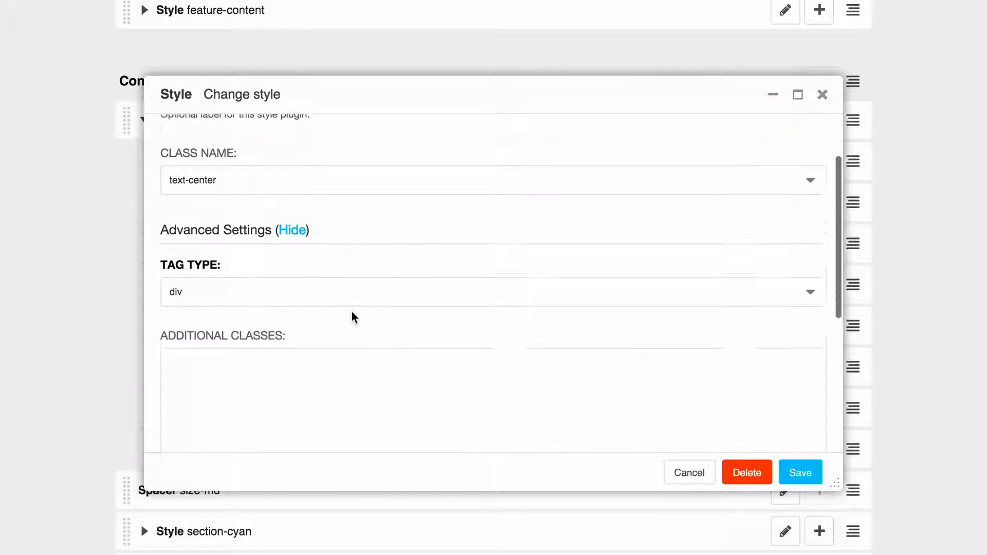
{"action": "scroll", "scroll_direction": "down", "scroll_amount": 3}
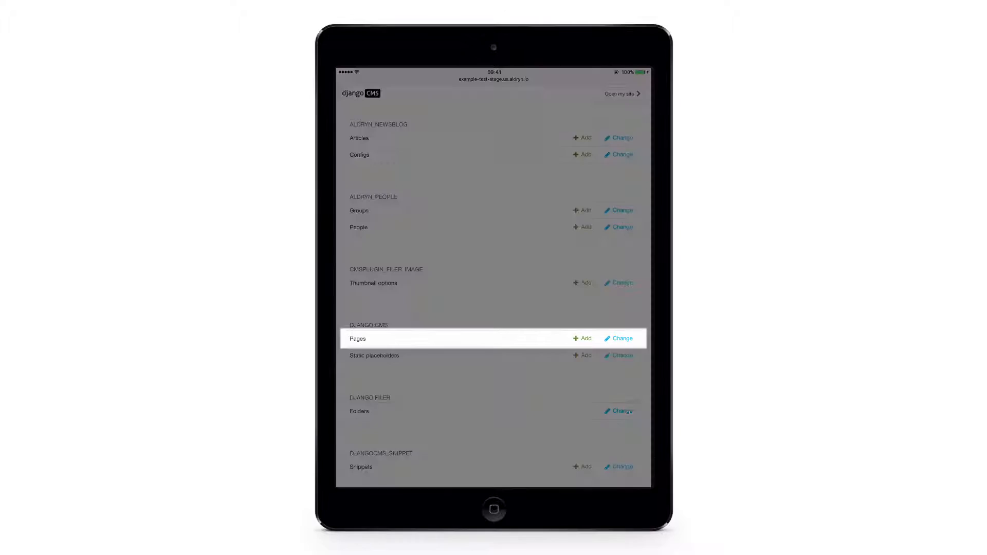
List the site's Pages (Home, Blog, Events, FAQ) in the tablet admin and start adding a page
{"action": "left_click", "coordinate": [619, 338]}
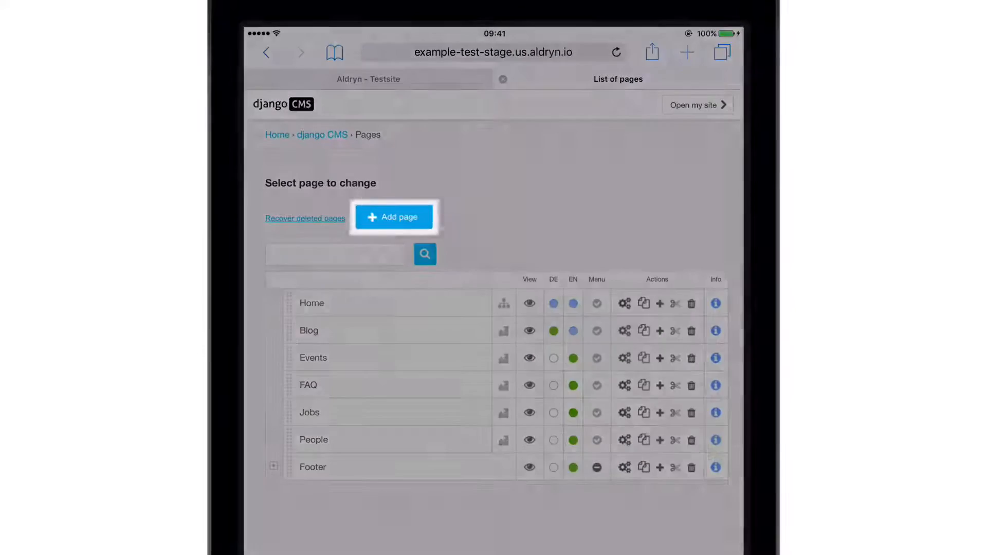
{"action": "left_click", "coordinate": [394, 217]}
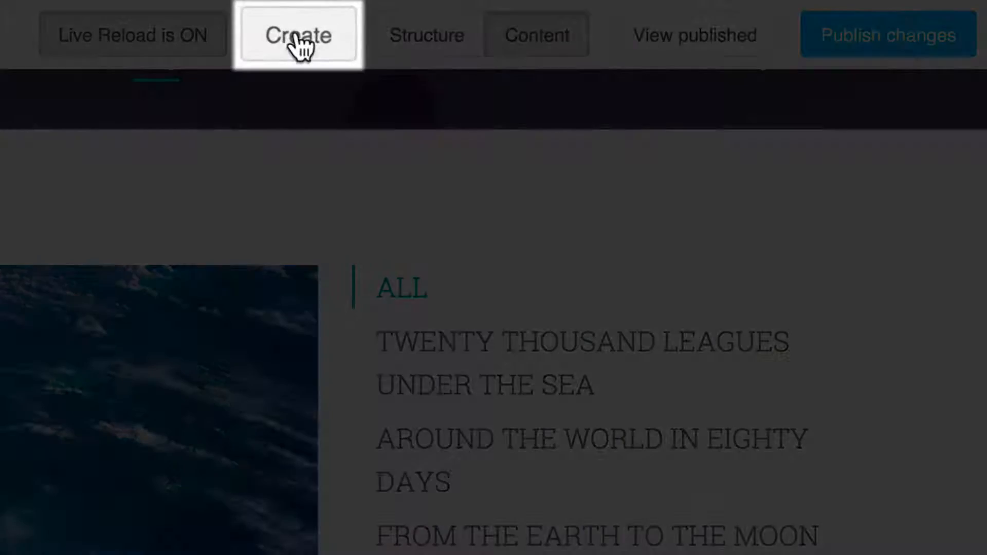
Use the Create wizard to reach the blank 'New news/blog article' form with title and content fields
{"action": "left_click", "coordinate": [298, 35]}
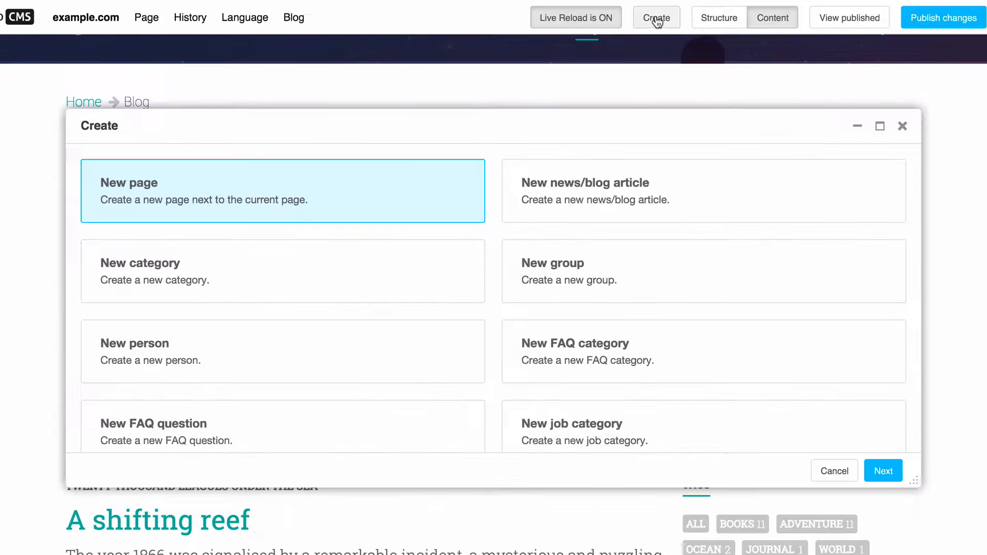
{"action": "mouse_move", "coordinate": [615, 177]}
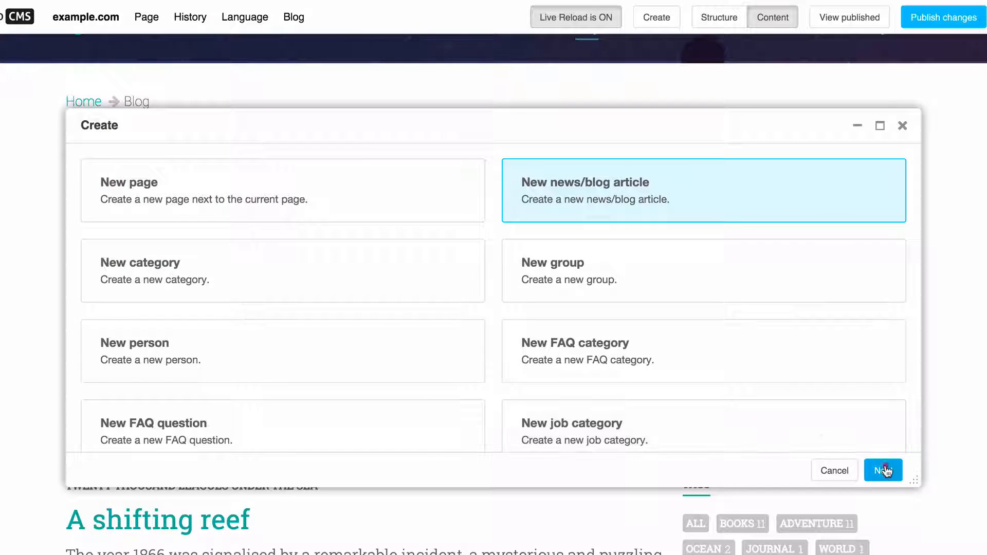
{"action": "left_click", "coordinate": [882, 470]}
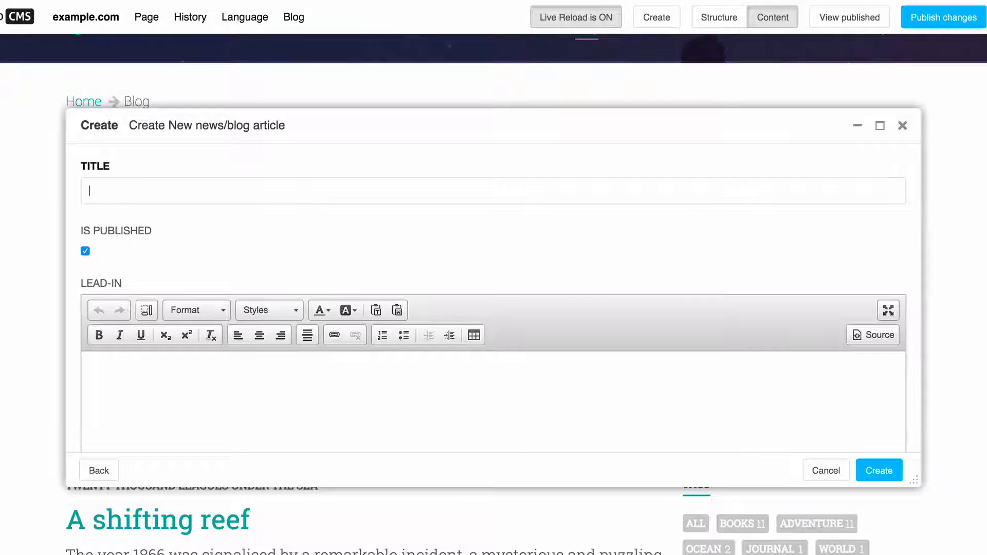
{"action": "scroll", "scroll_direction": "down", "scroll_amount": 3}
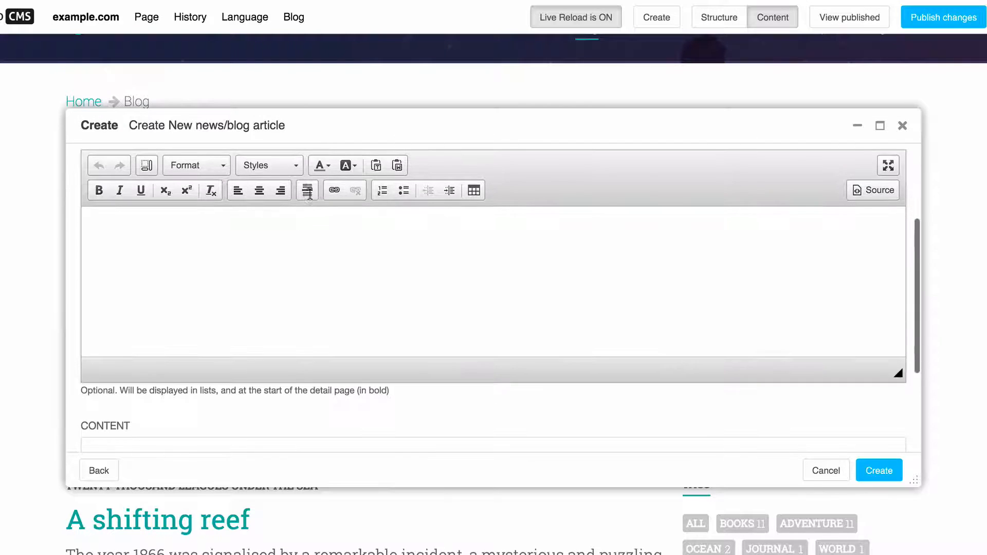